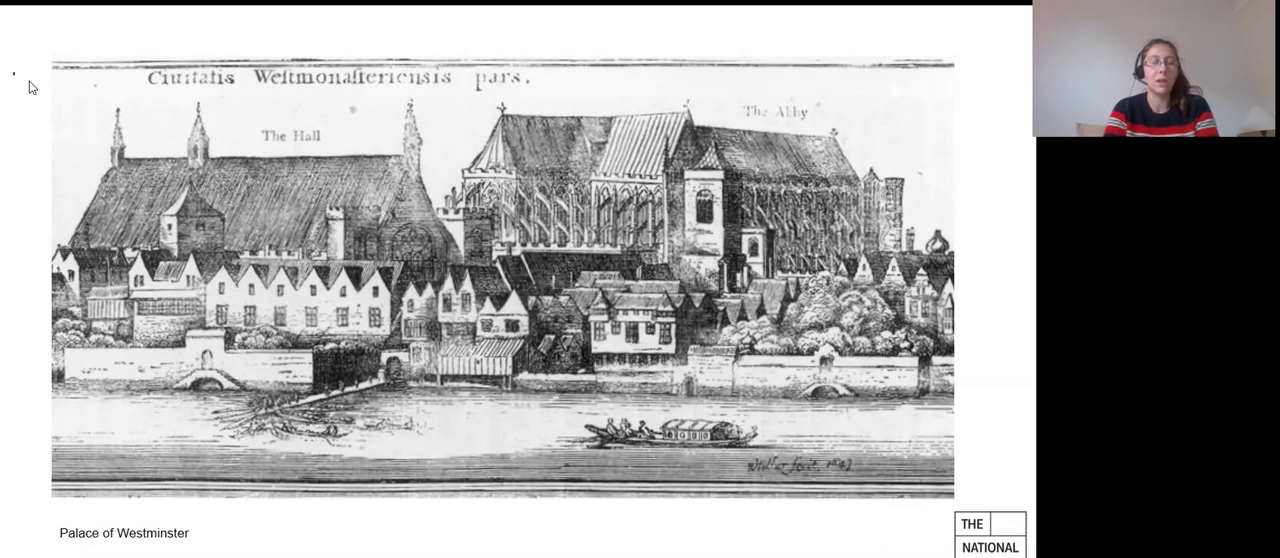
- Advance the slideshow past the advanced search form to the CO 67 filtered results with 22 records
key("Right")
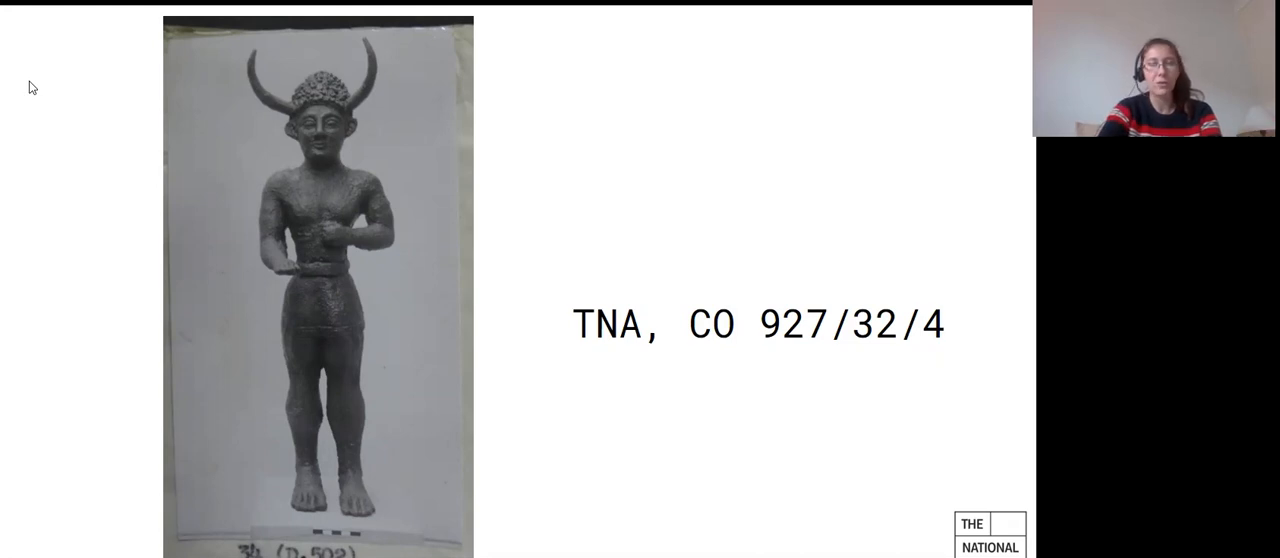
key("Right")
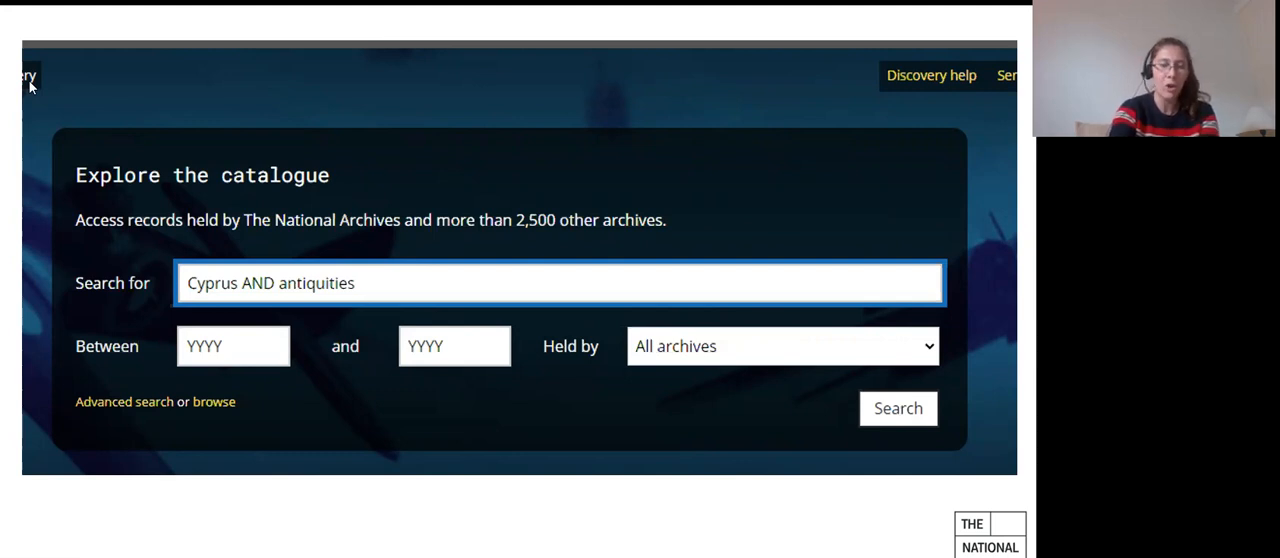
left_click(897, 408)
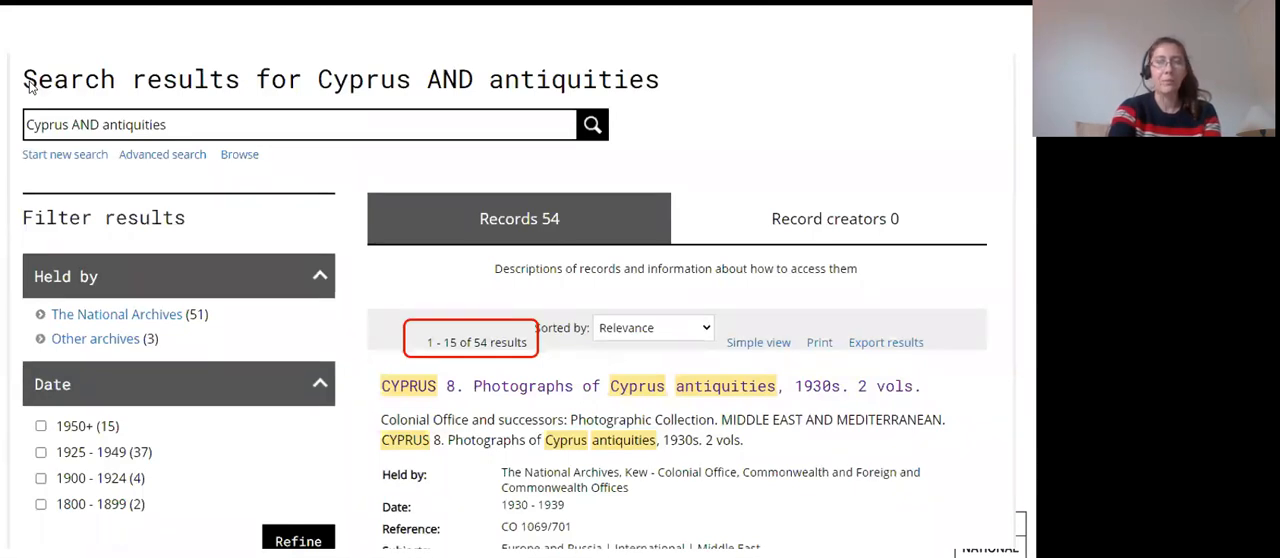
left_click(162, 154)
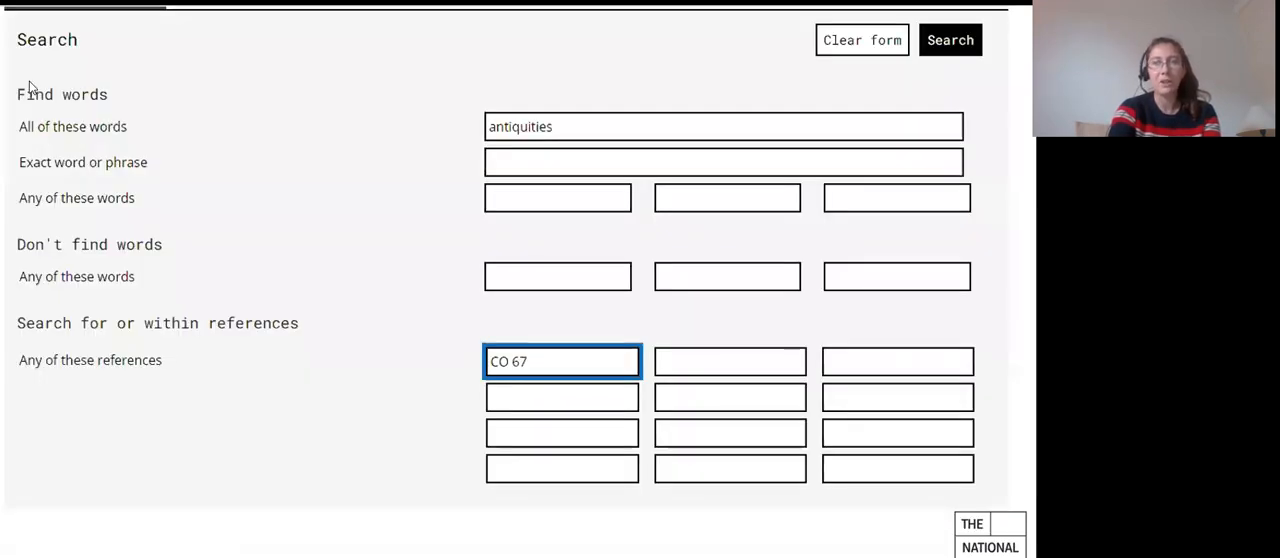
left_click(949, 40)
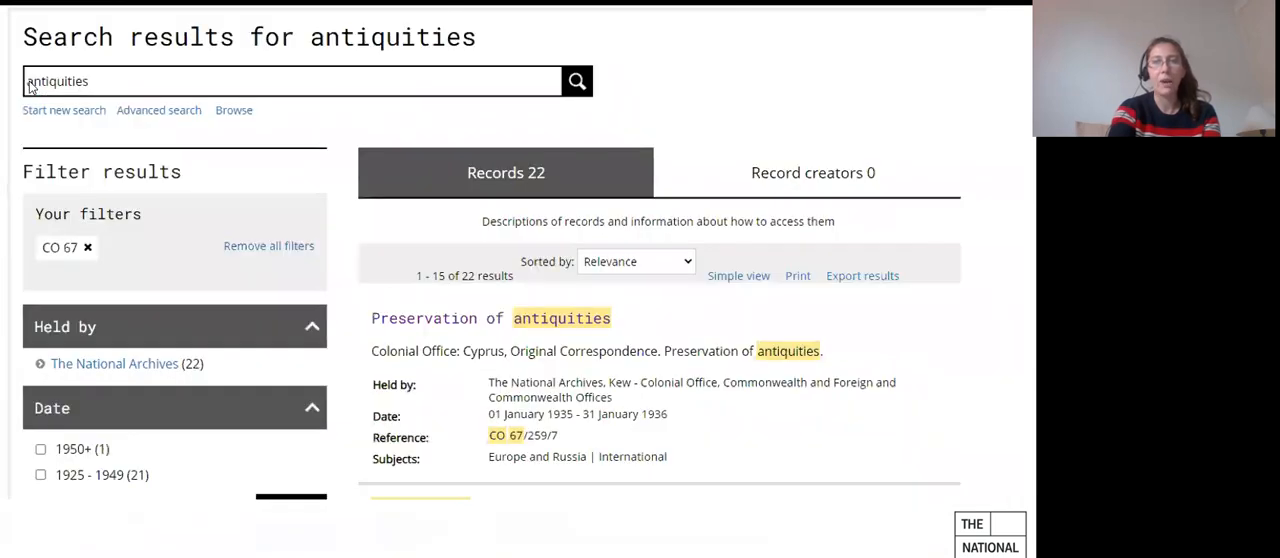